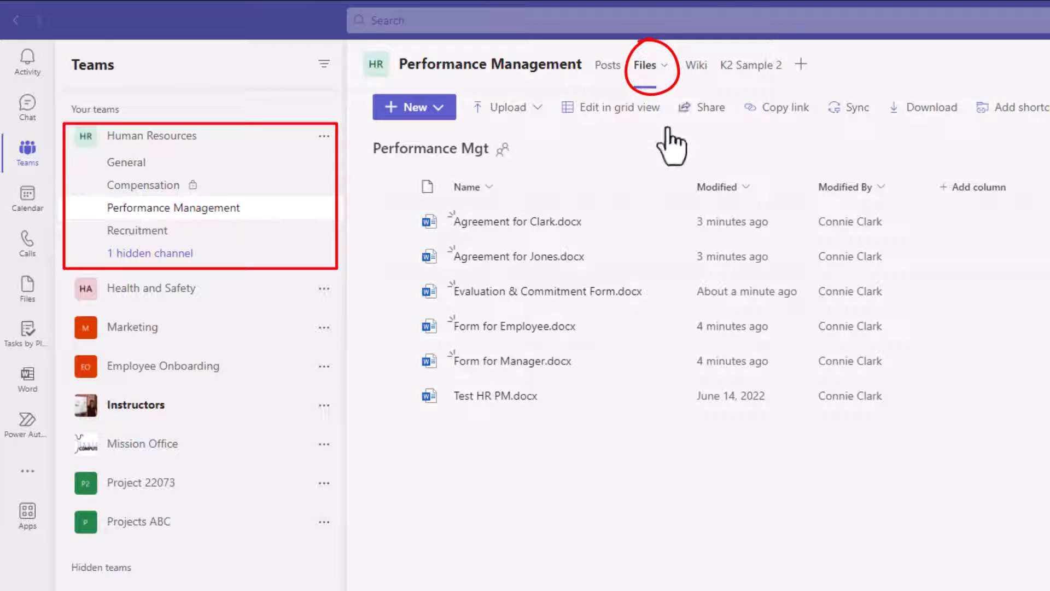
mouse_move(661, 452)
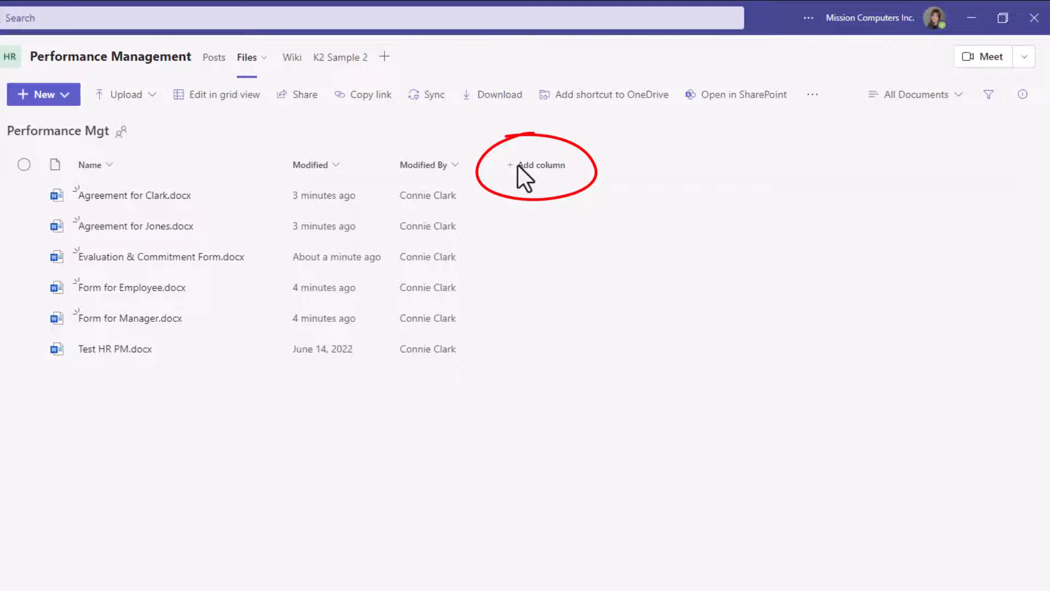
Step: Add a Date and time column named Renewal Date with no default value
click(536, 165)
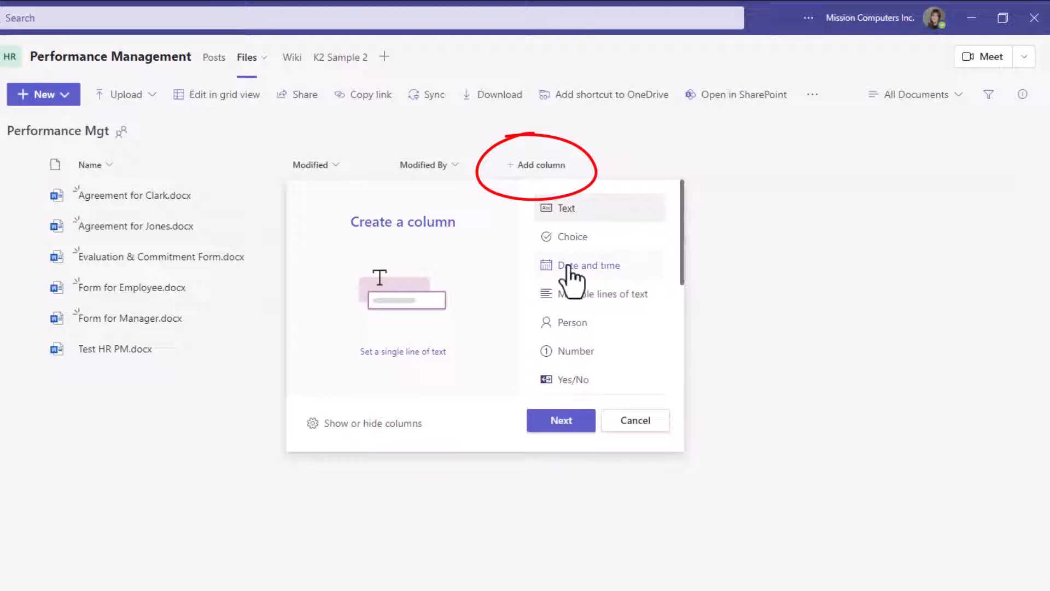
click(589, 266)
text(Renewal Date)
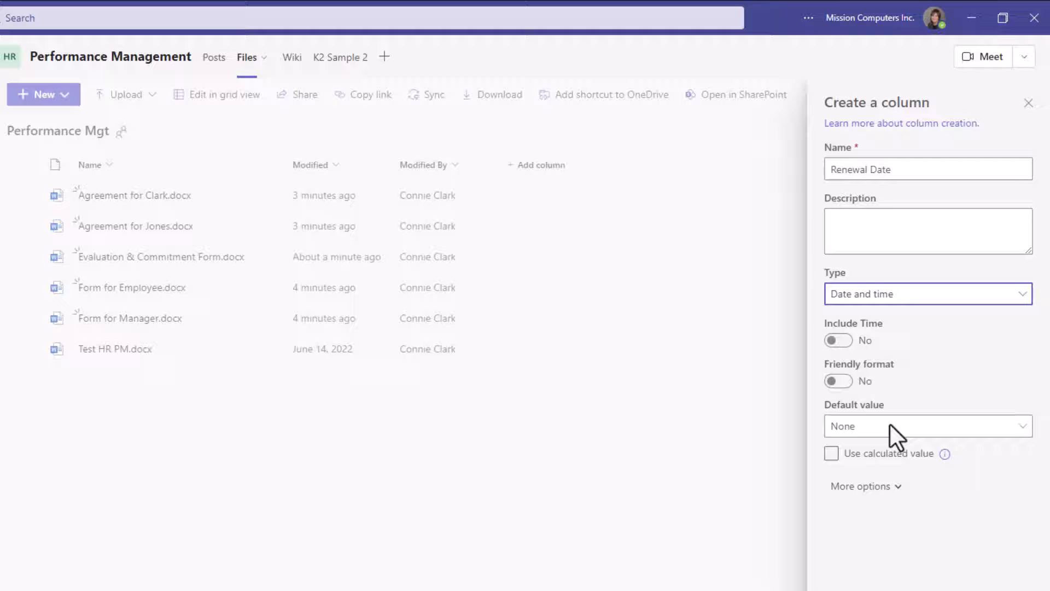
click(928, 426)
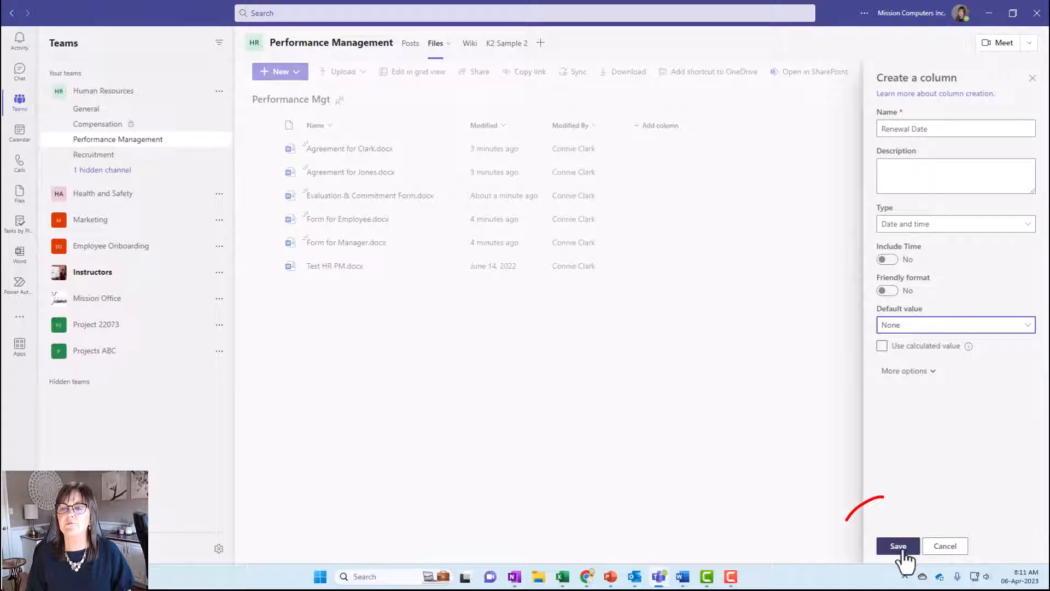
click(897, 546)
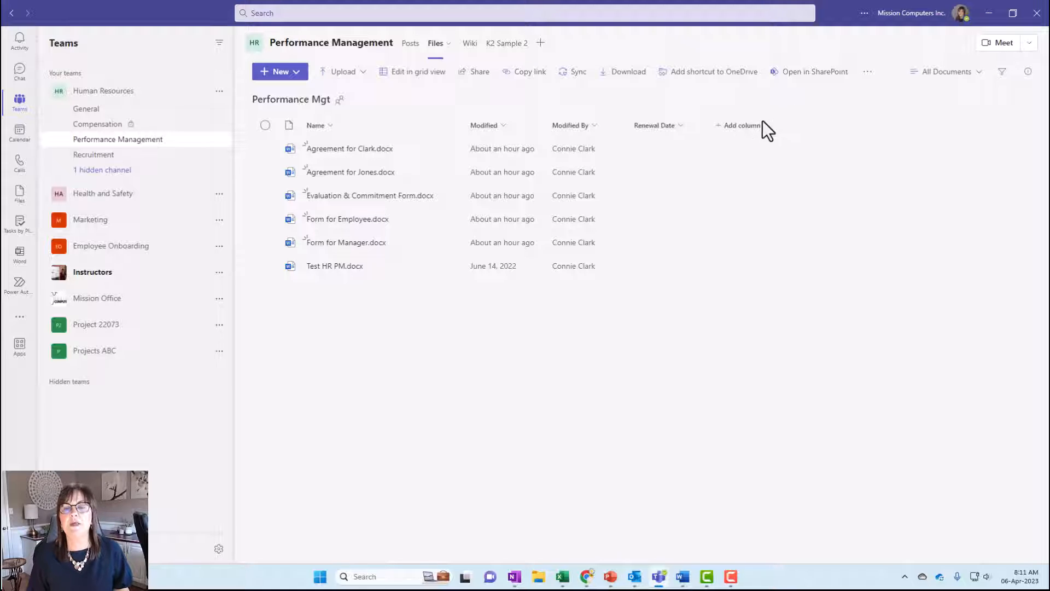
mouse_move(700, 141)
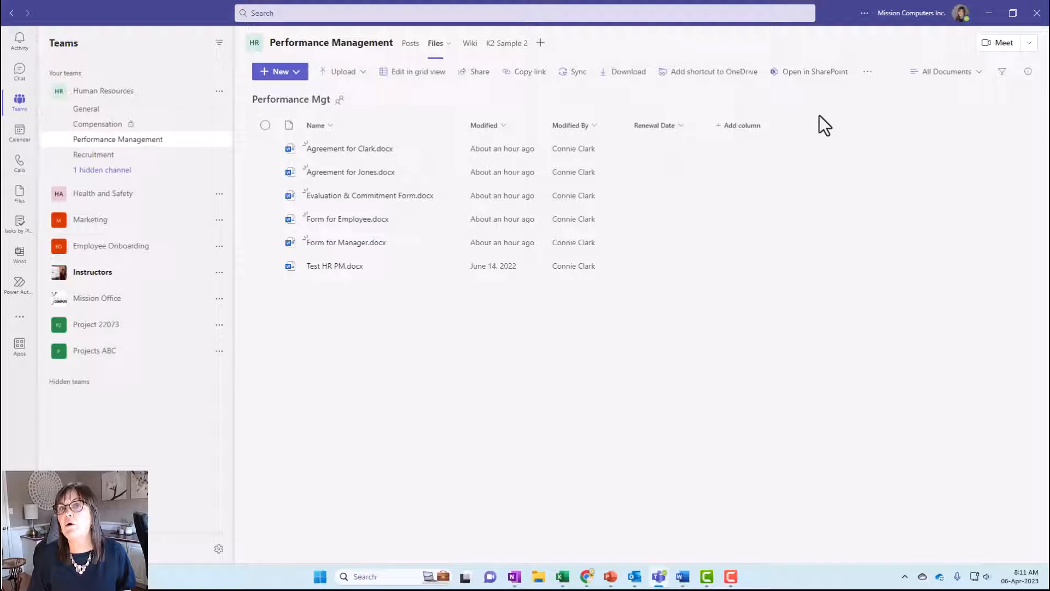
Step: Draft a Type of Document choice column (Agreement, Form, Letter) with no default, shown as a drop-down
click(740, 125)
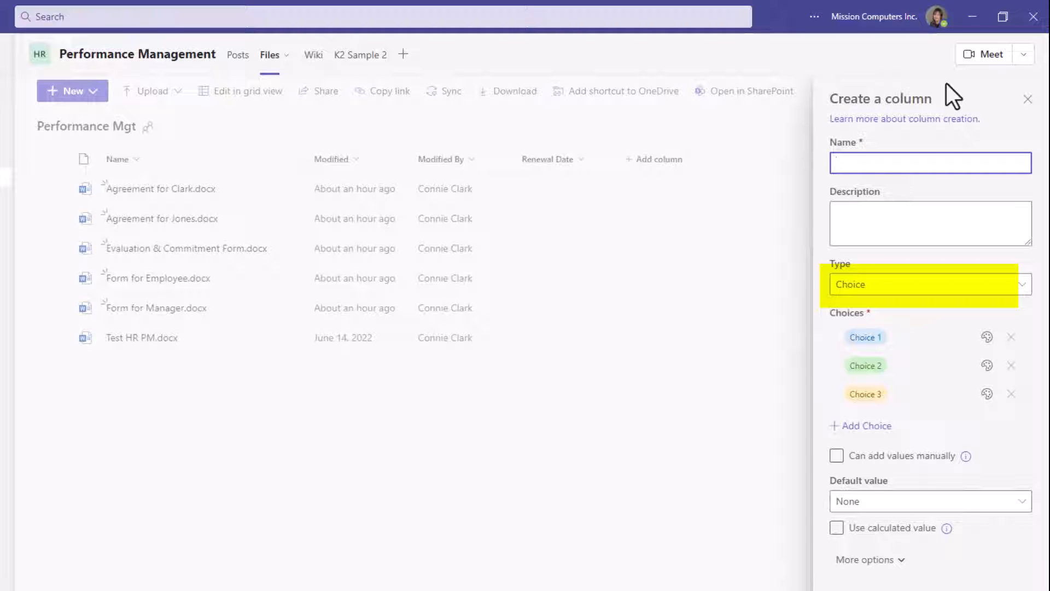
text(Type of Document)
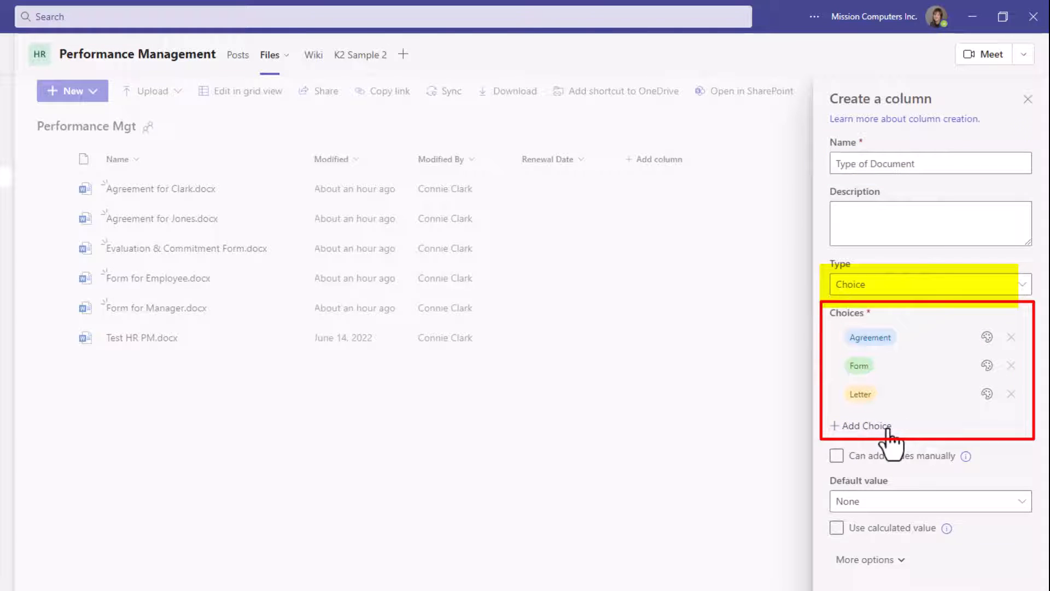
click(836, 455)
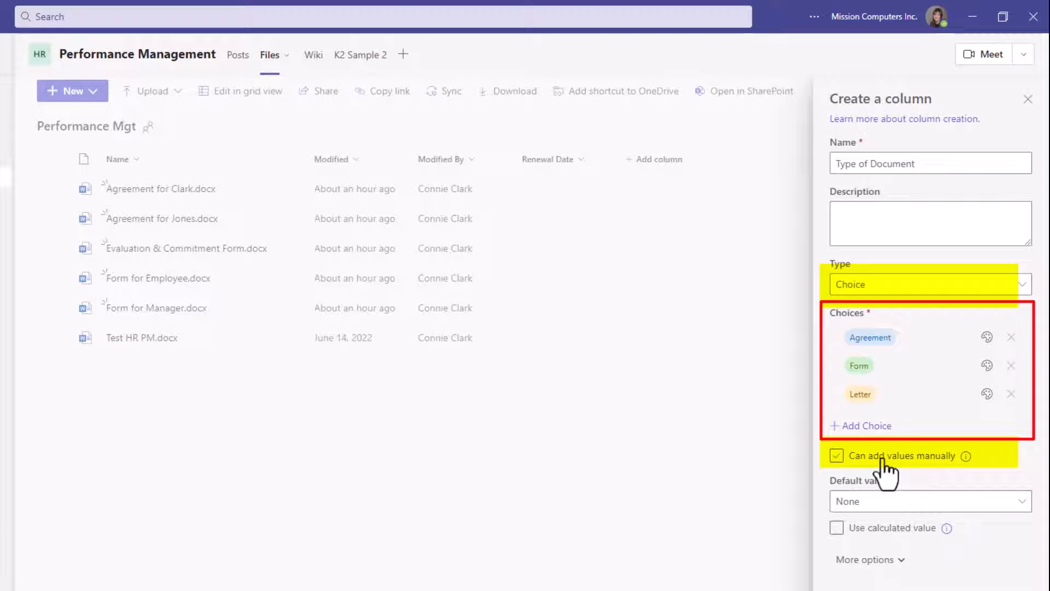
click(836, 455)
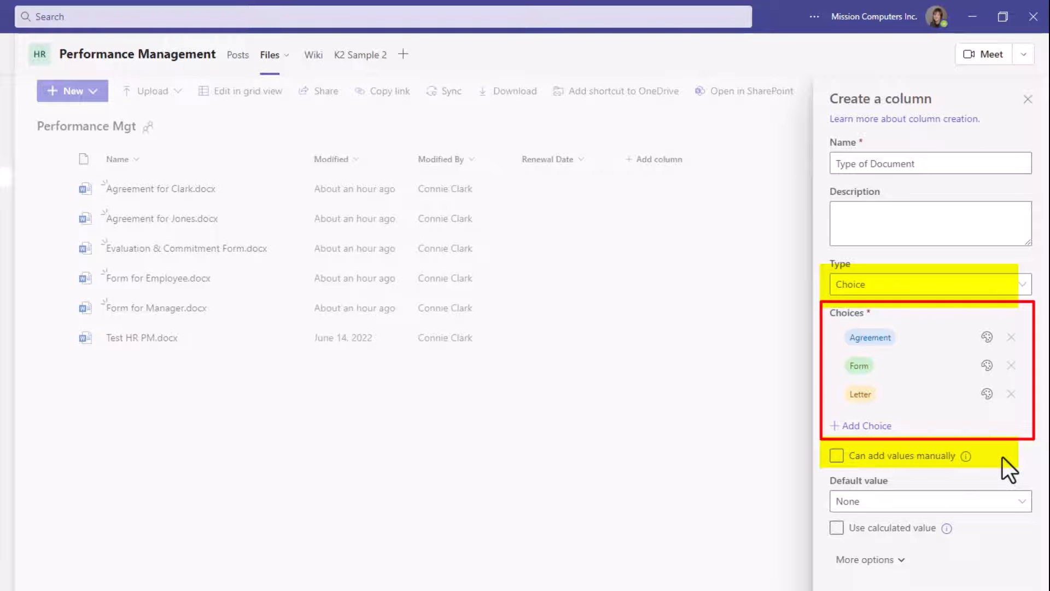
click(930, 374)
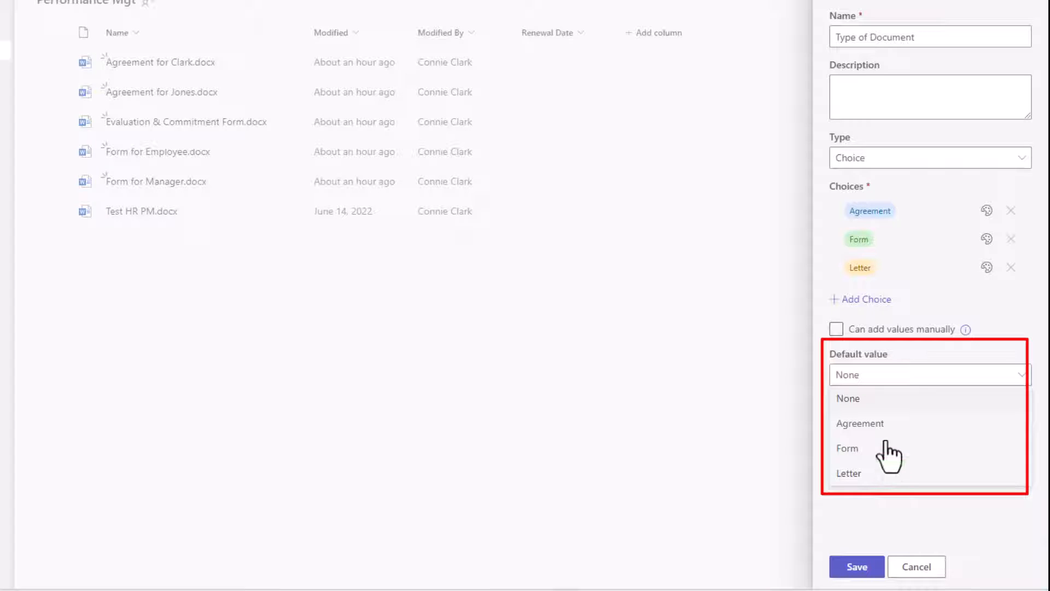
click(848, 398)
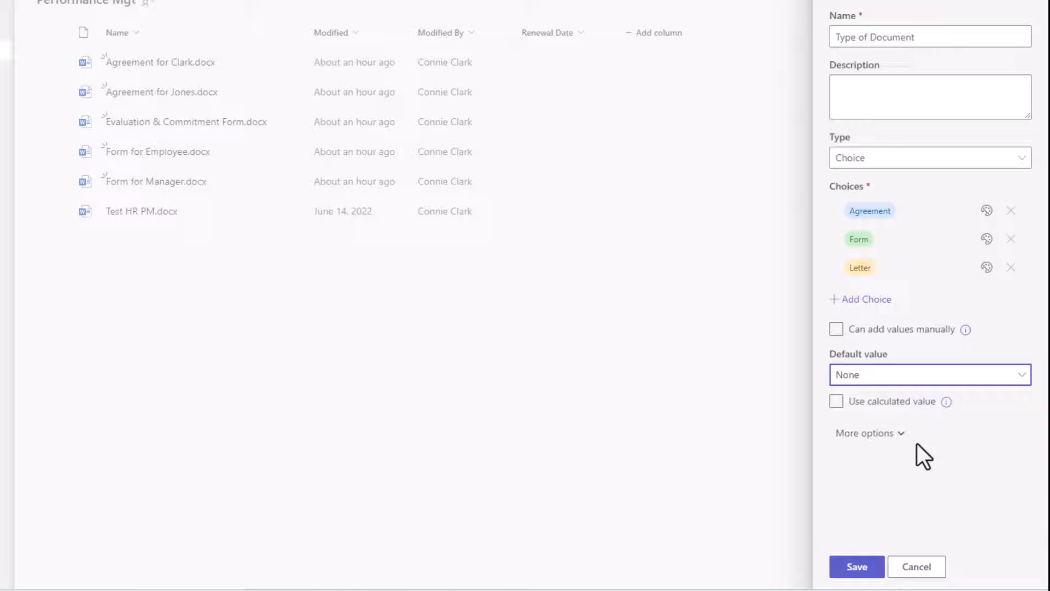
click(865, 433)
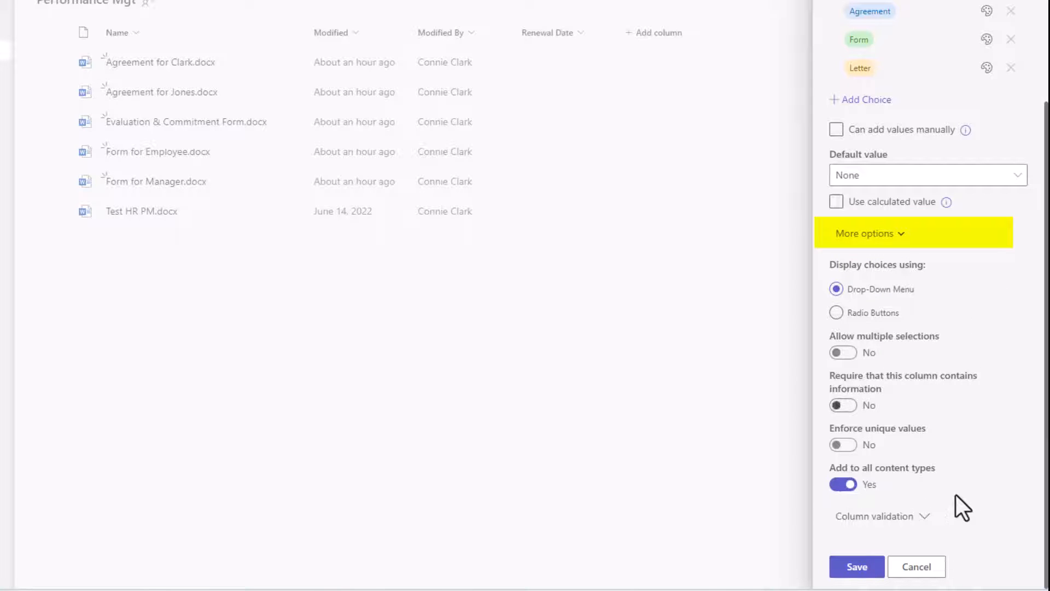
mouse_move(901, 278)
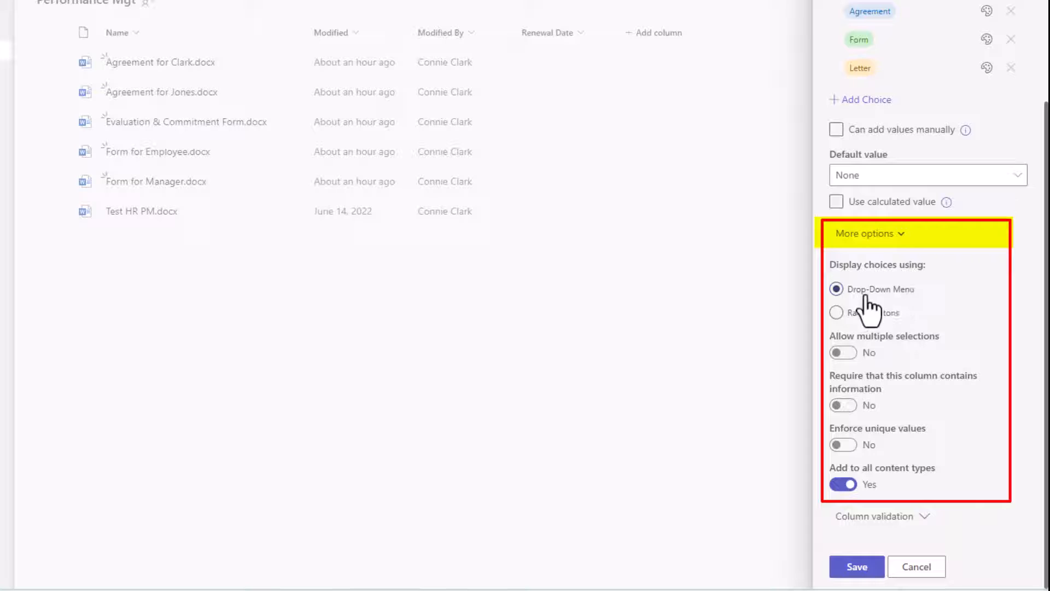
click(836, 312)
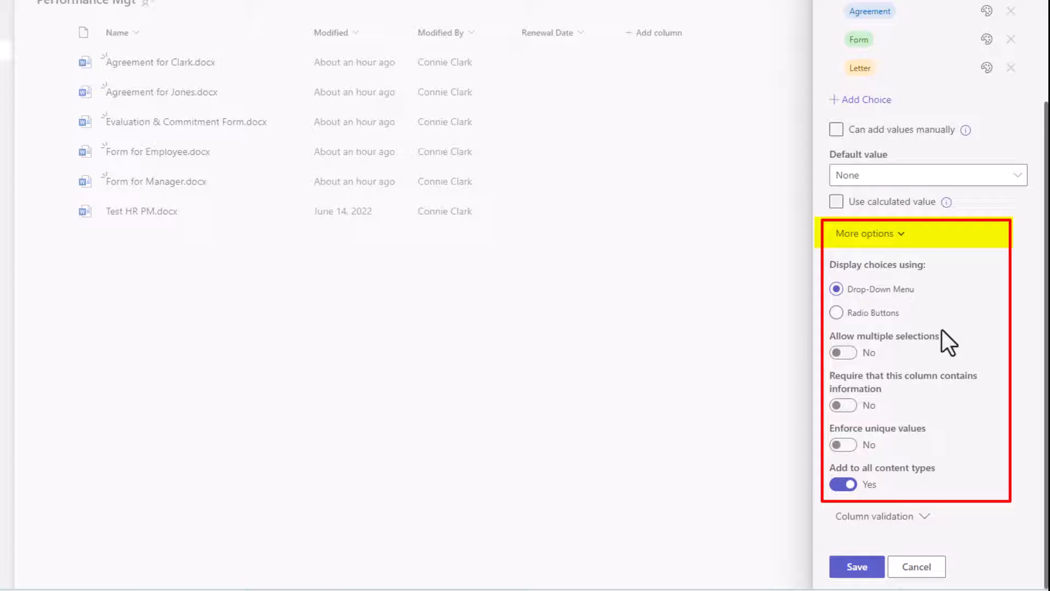
mouse_move(918, 358)
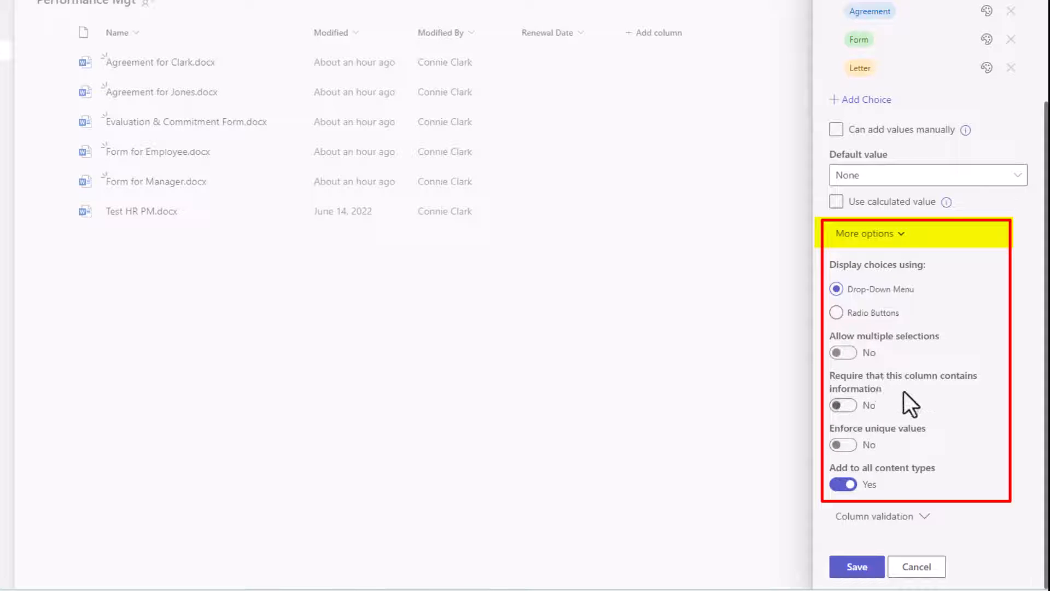
mouse_move(892, 400)
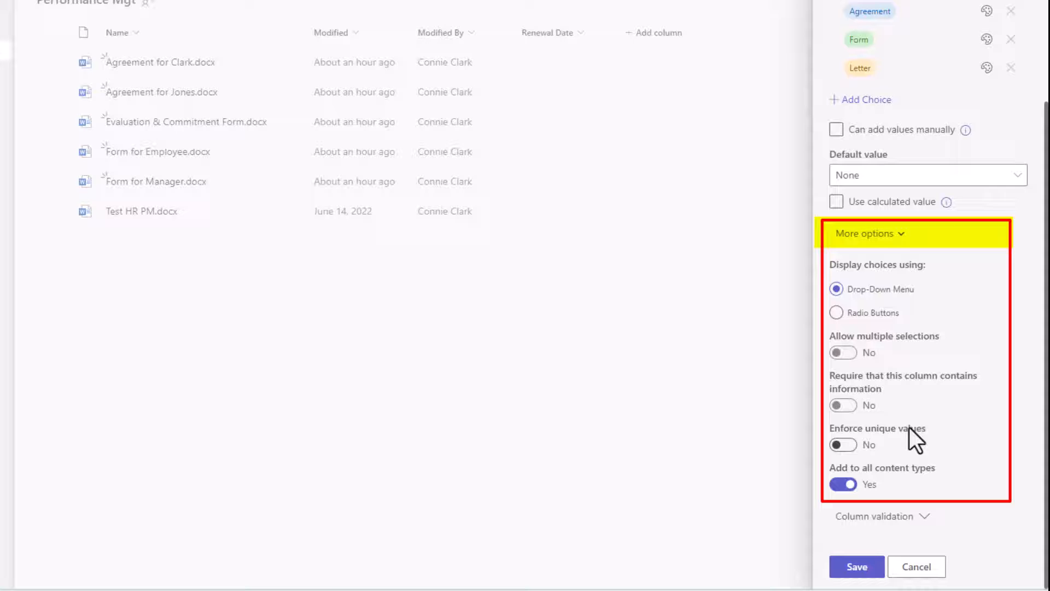
mouse_move(921, 418)
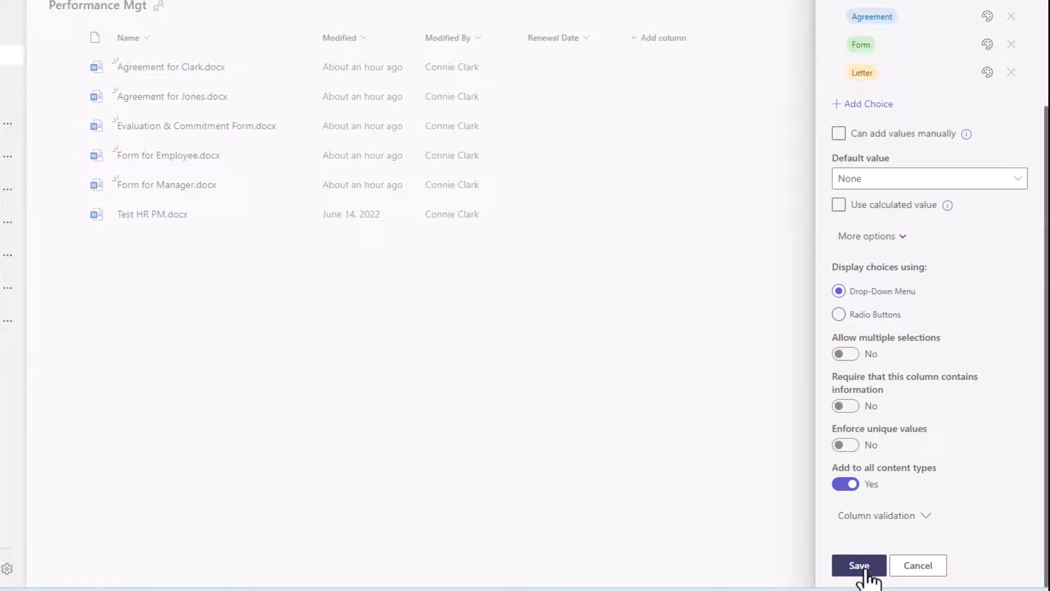
Step: Save the Type of Document column and add a Person column for Approver
click(859, 565)
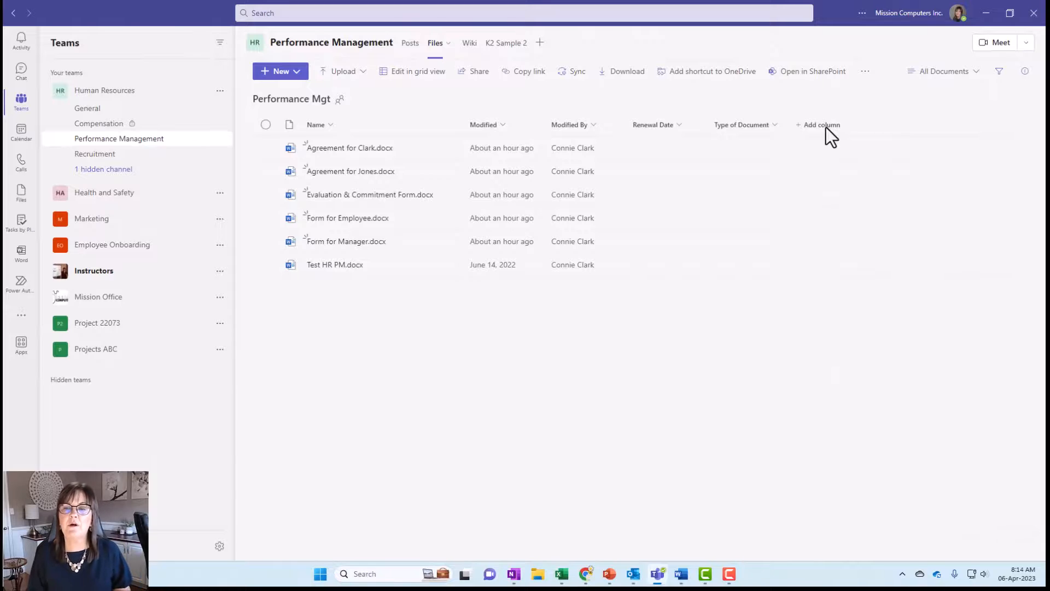
click(818, 125)
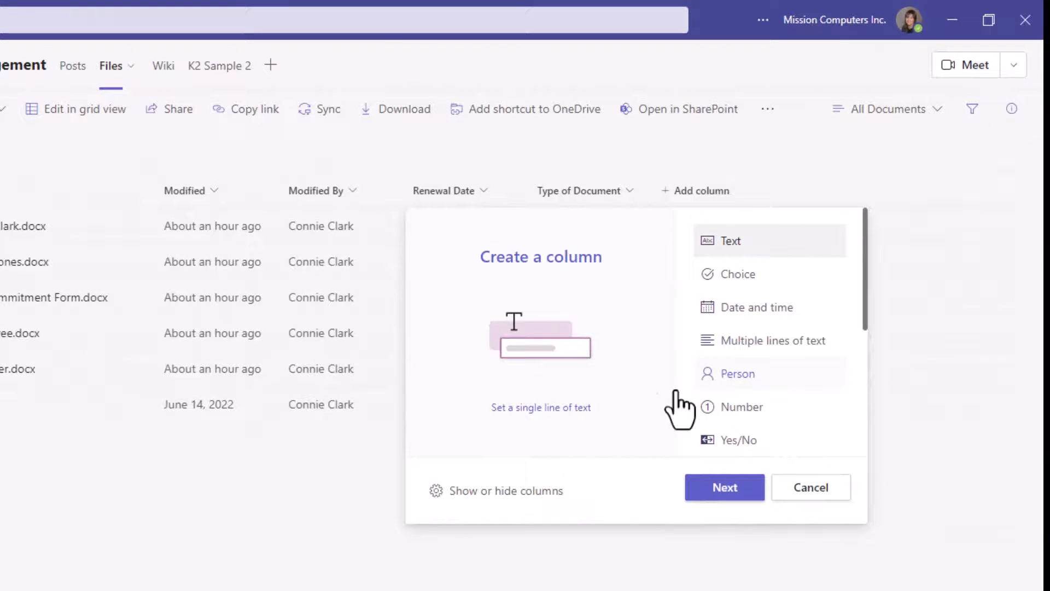
click(735, 373)
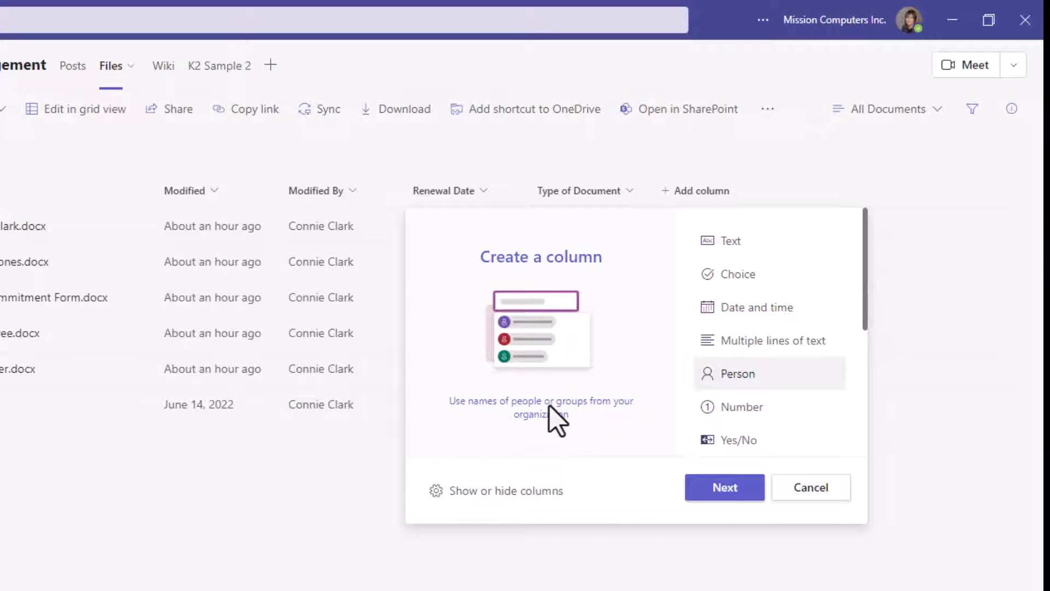
mouse_move(561, 434)
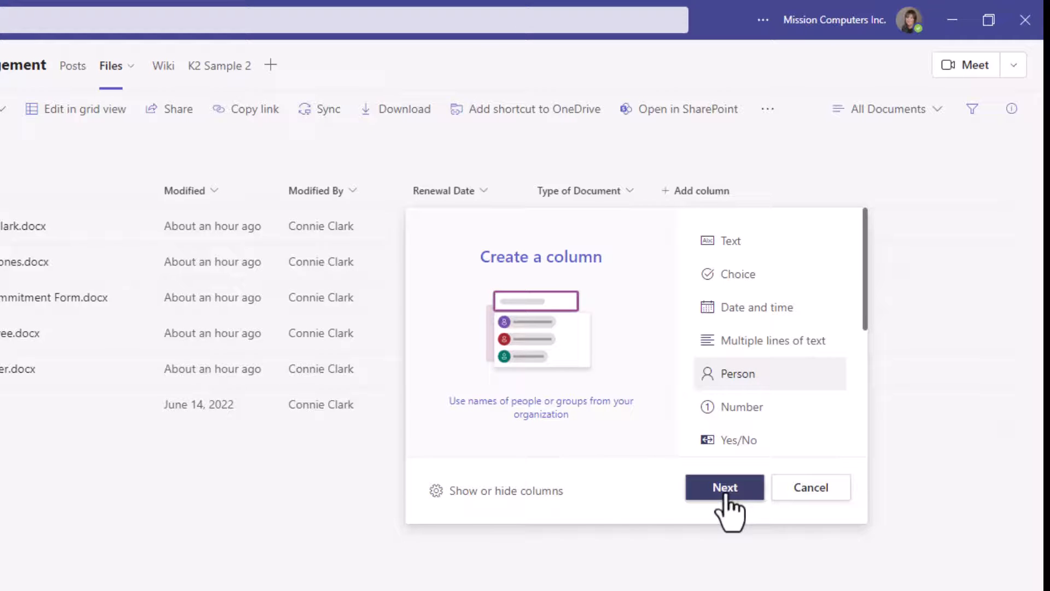
click(724, 487)
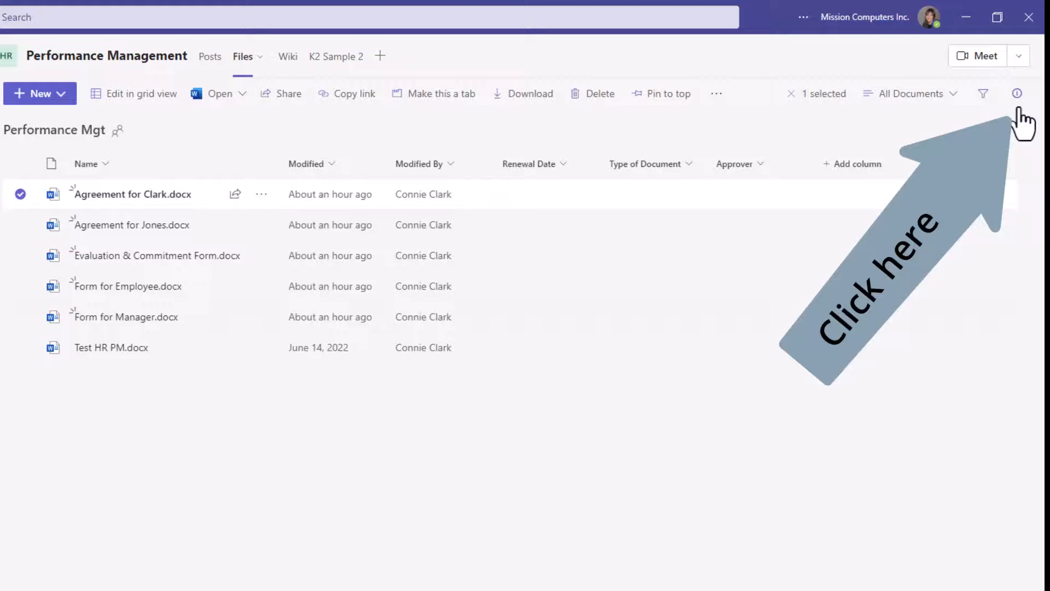
click(1018, 94)
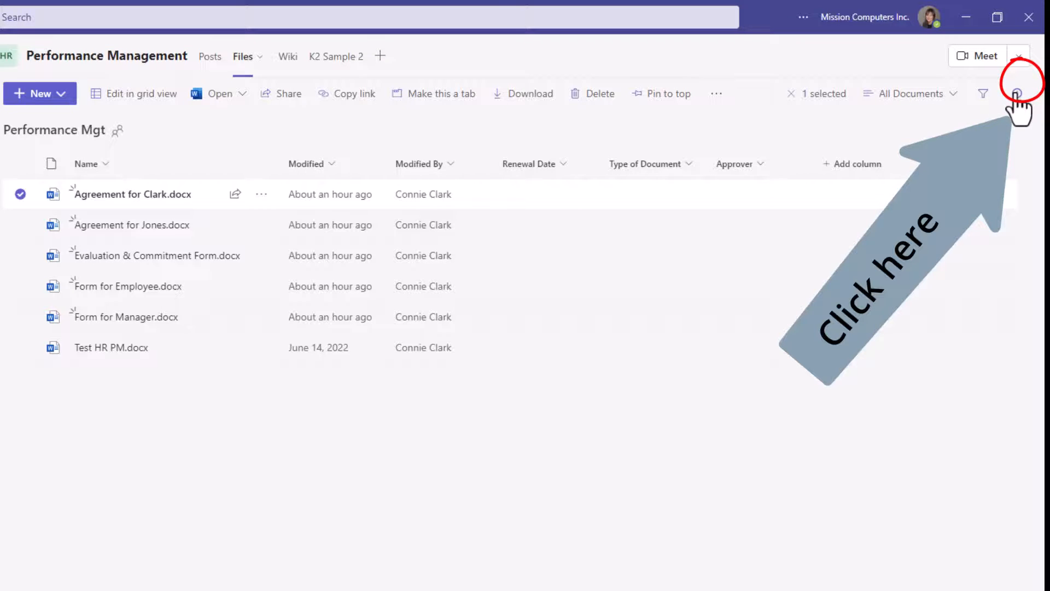
click(1017, 93)
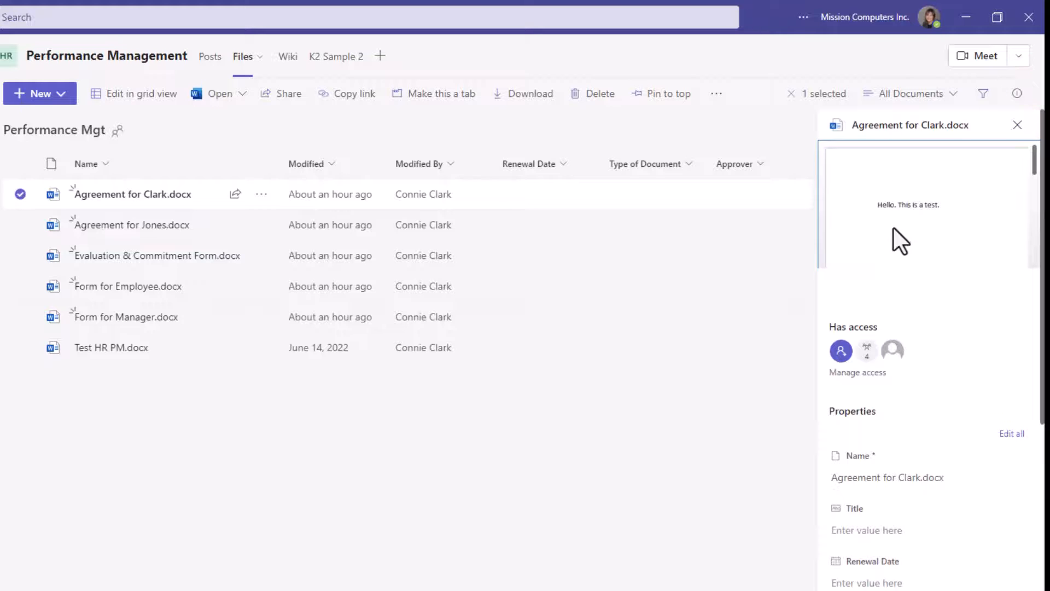
mouse_move(866, 350)
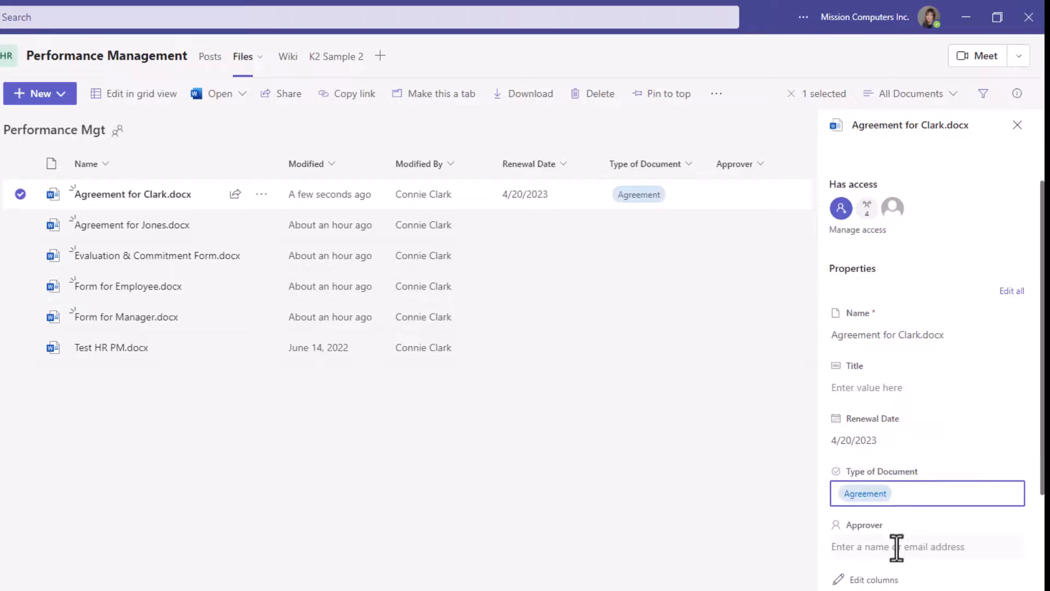
text(c)
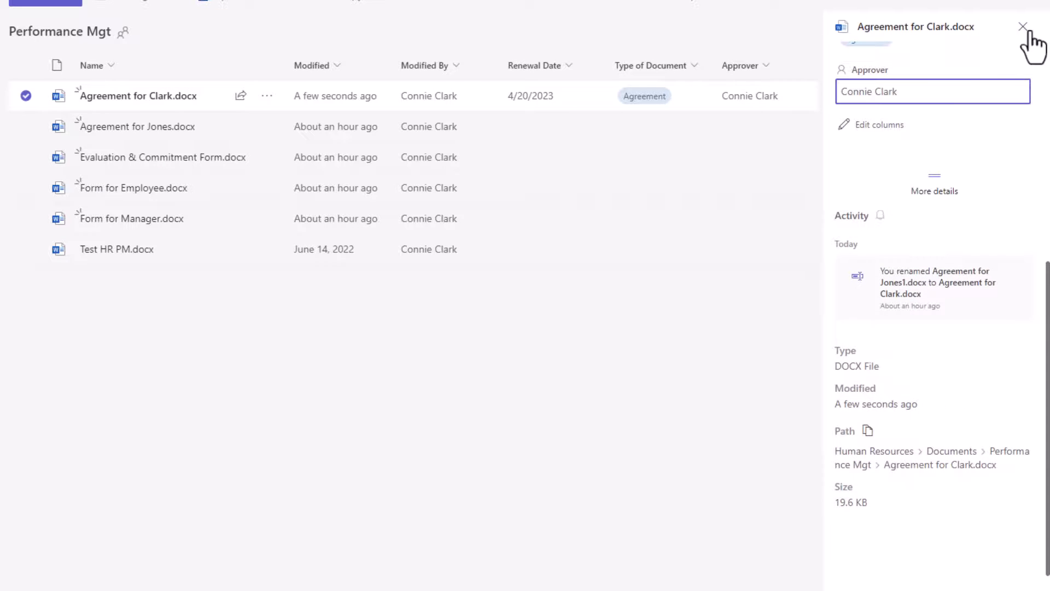
mouse_move(945, 346)
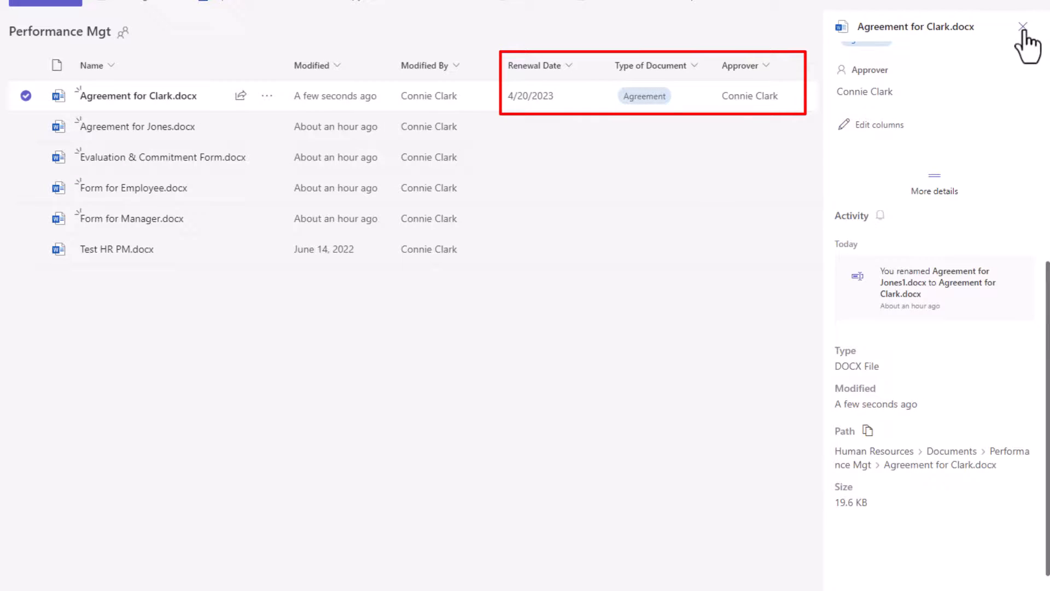
click(1024, 27)
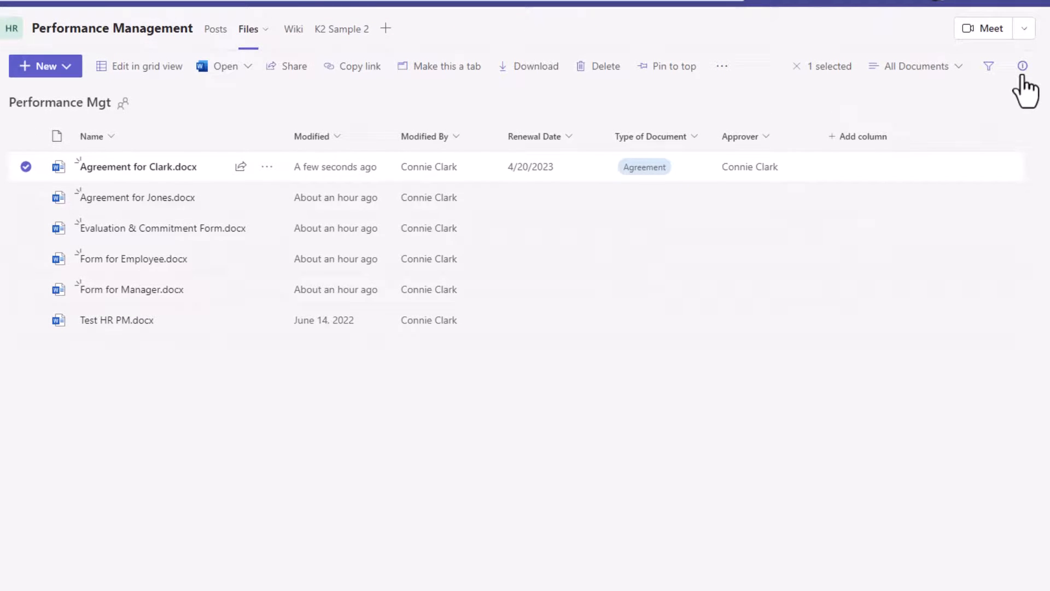
mouse_move(670, 251)
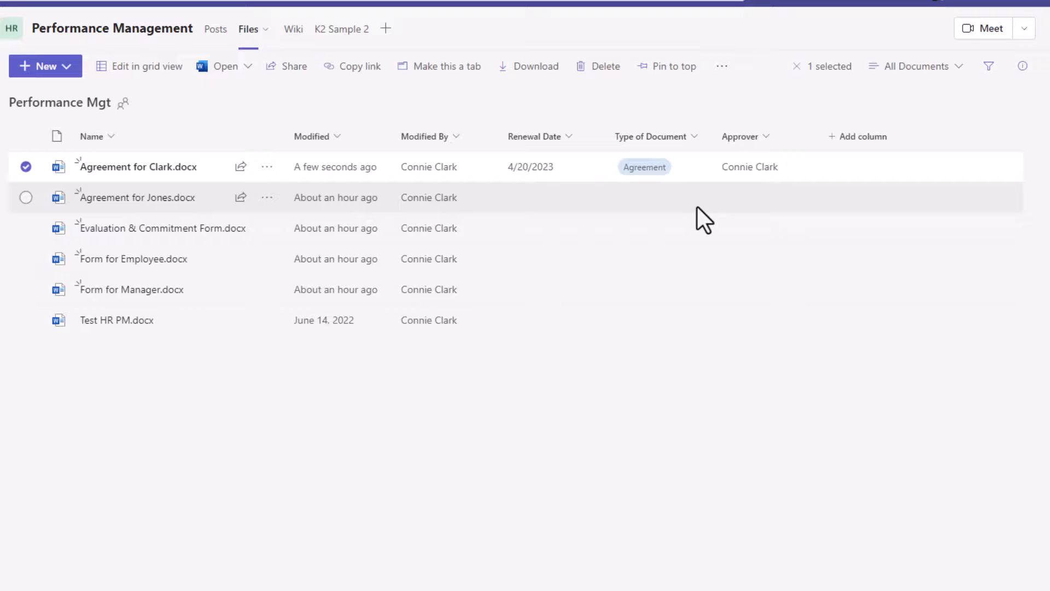
mouse_move(34, 181)
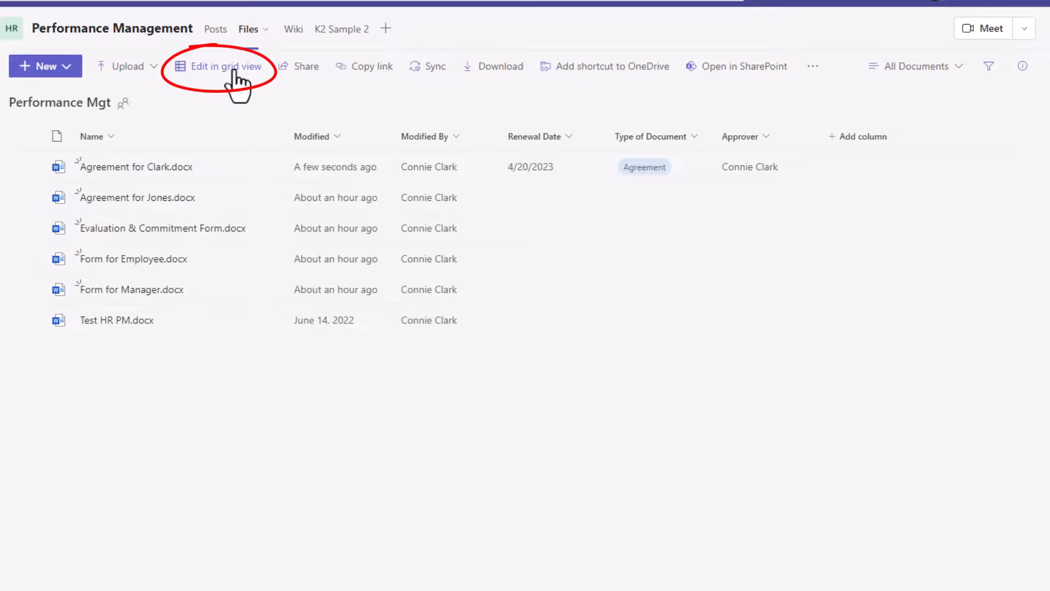
Step: Fill renewal dates, types and approvers for all six files in grid view, including Evaluation as Form
click(223, 65)
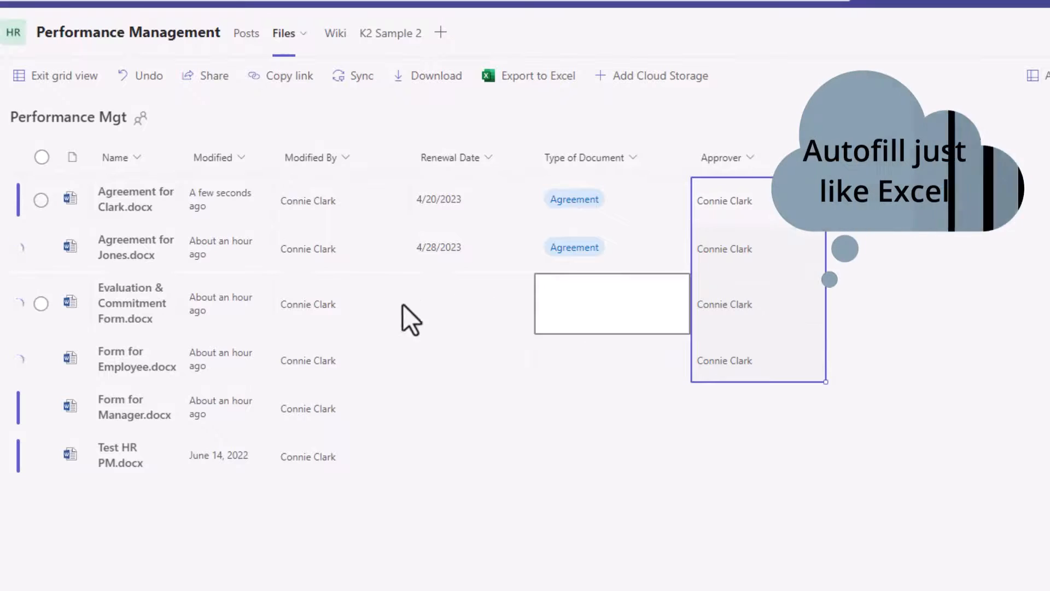
click(611, 303)
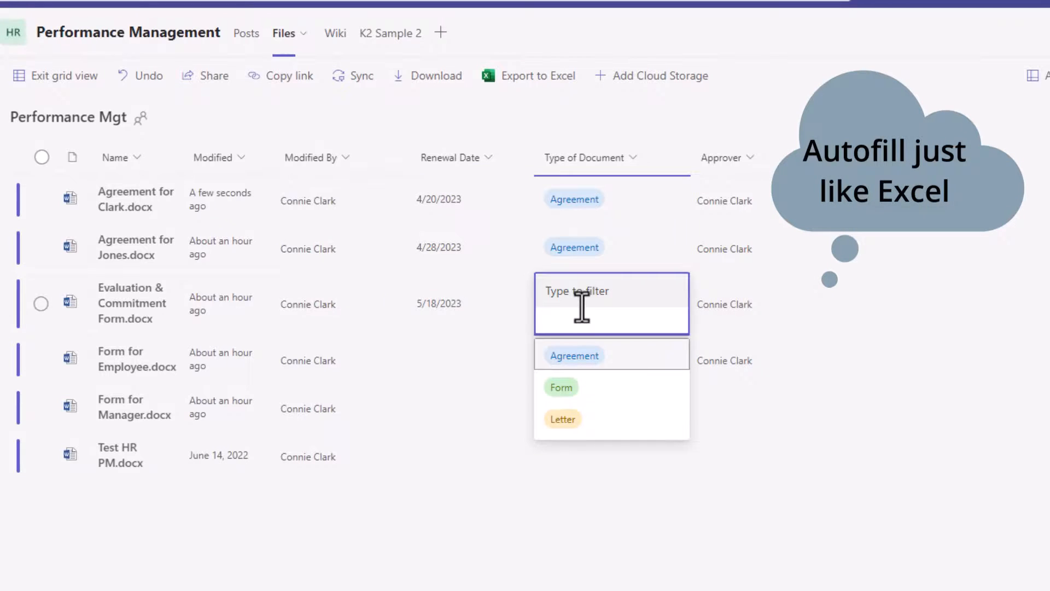
click(561, 387)
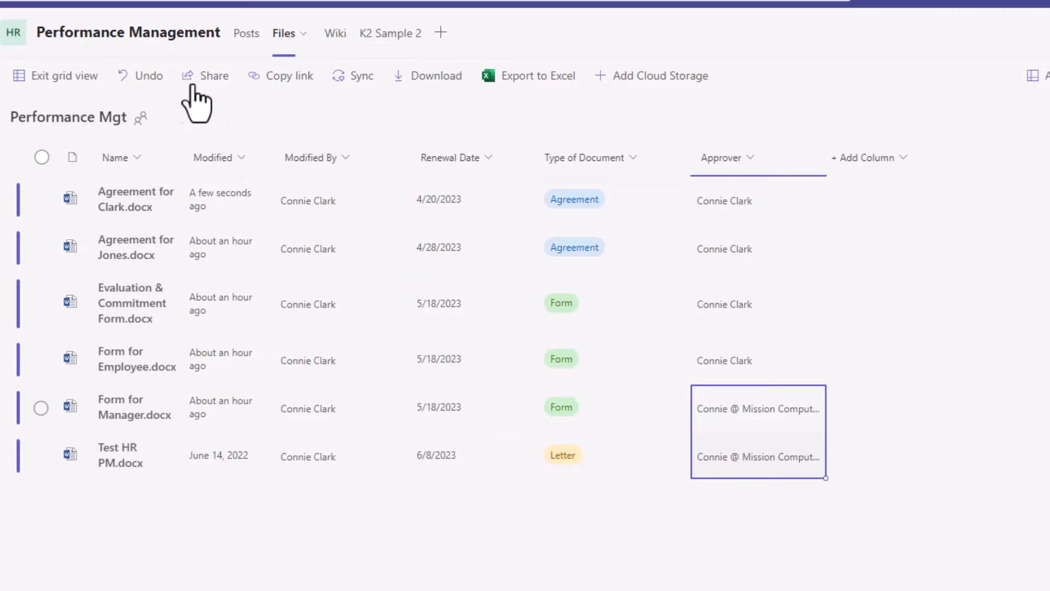
mouse_move(63, 84)
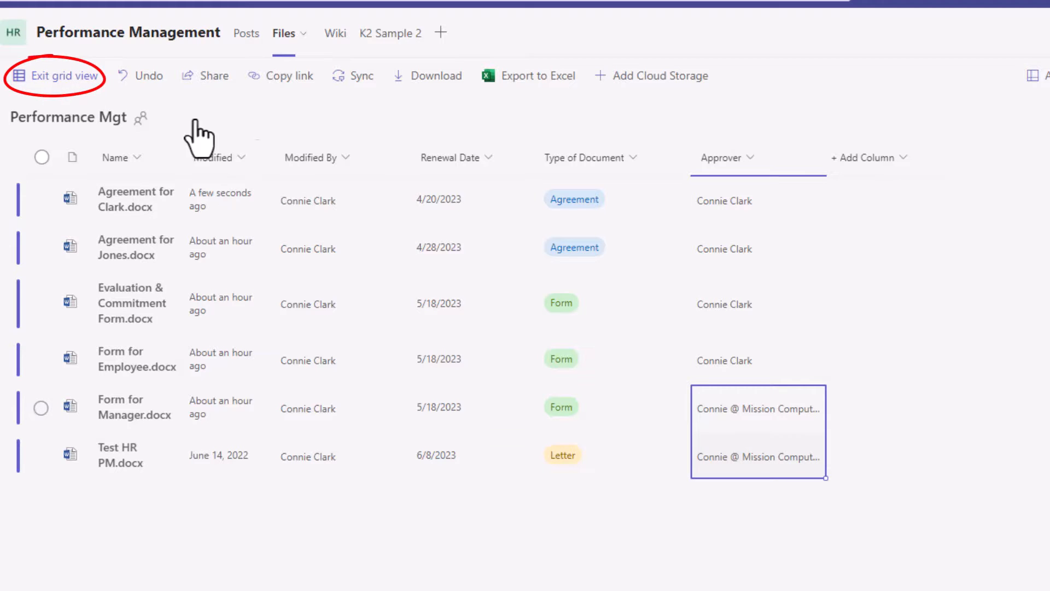
click(57, 75)
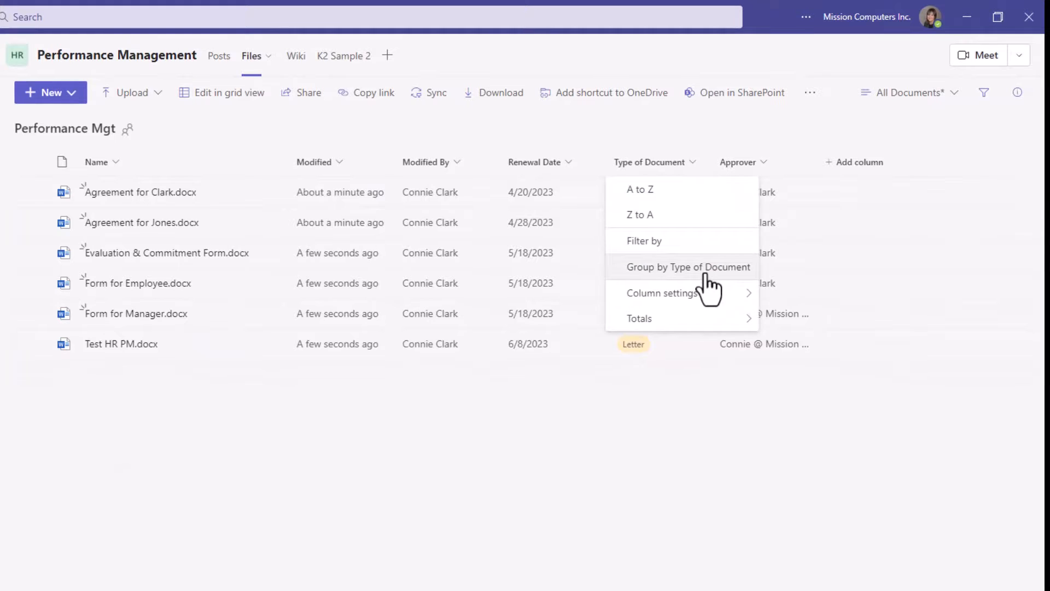
Step: Group the files by Type of Document, then reopen that column's options menu
click(689, 267)
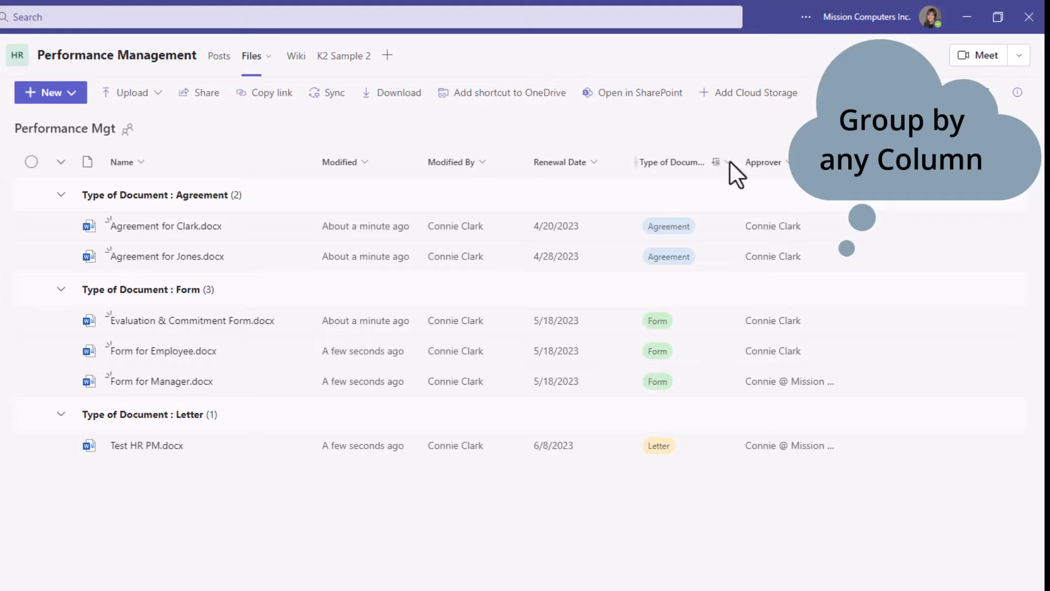
click(673, 162)
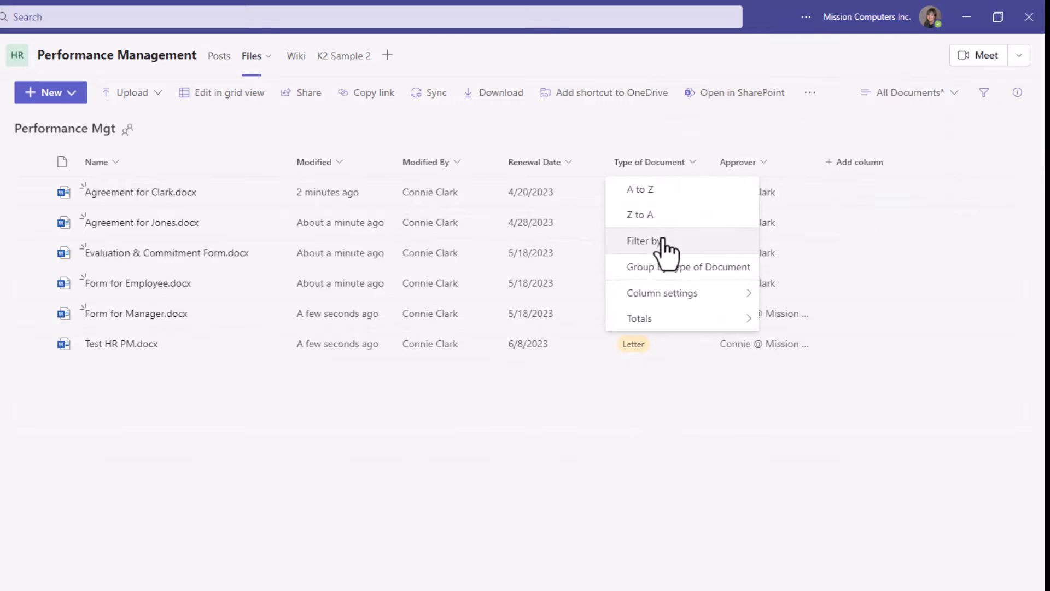
Step: Filter Type of Document to show only Form files, then clear the filter choices
click(647, 241)
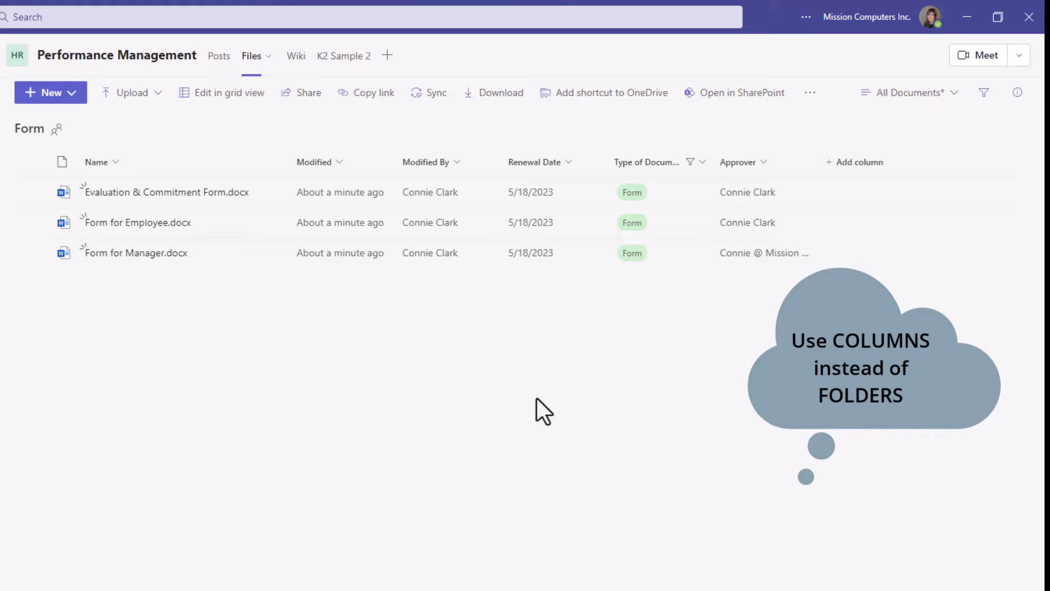
mouse_move(580, 349)
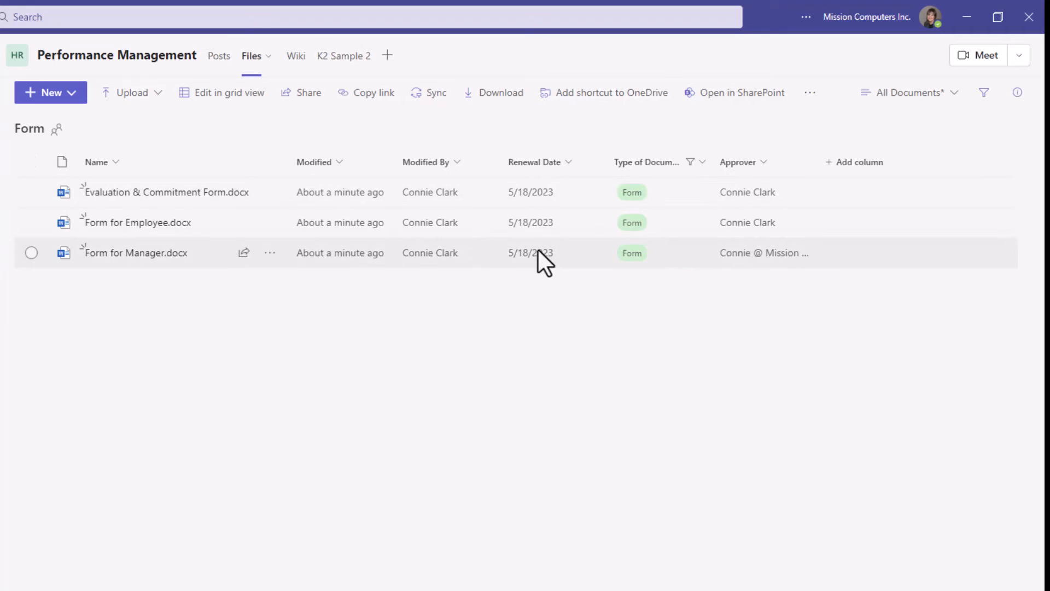
mouse_move(782, 268)
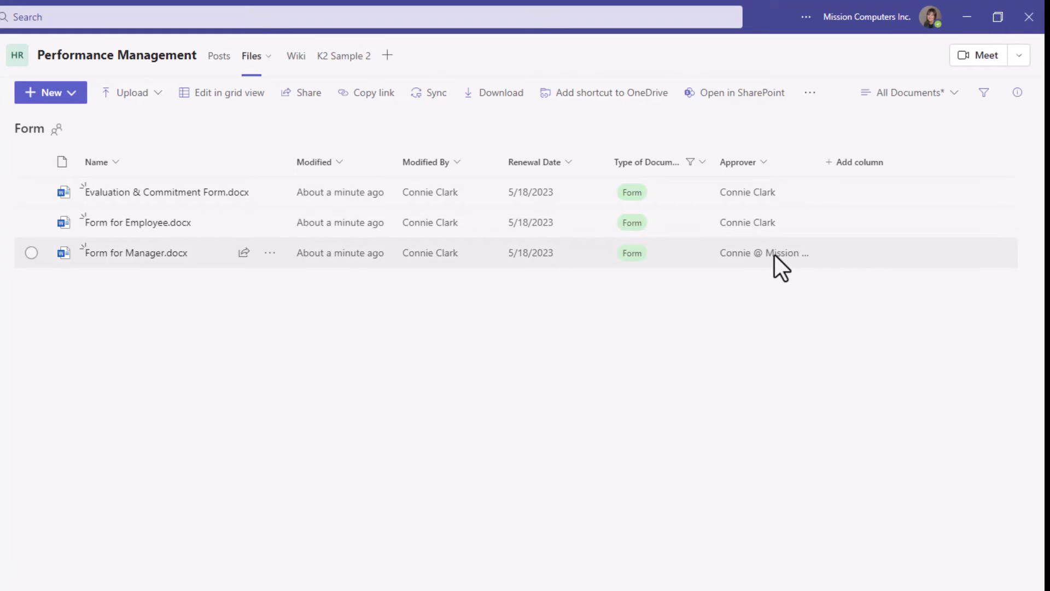
mouse_move(176, 307)
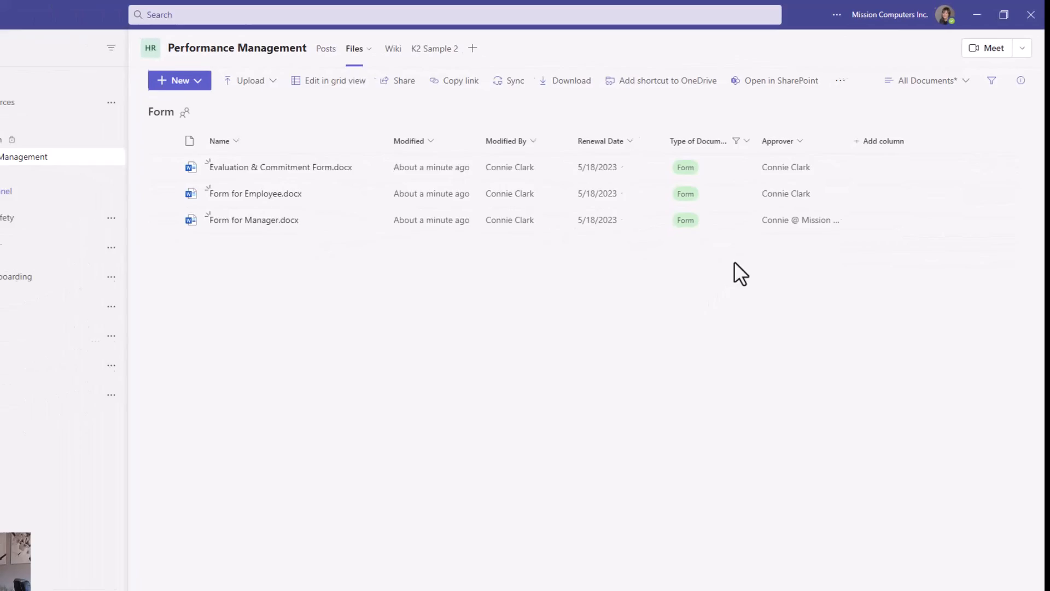
click(735, 141)
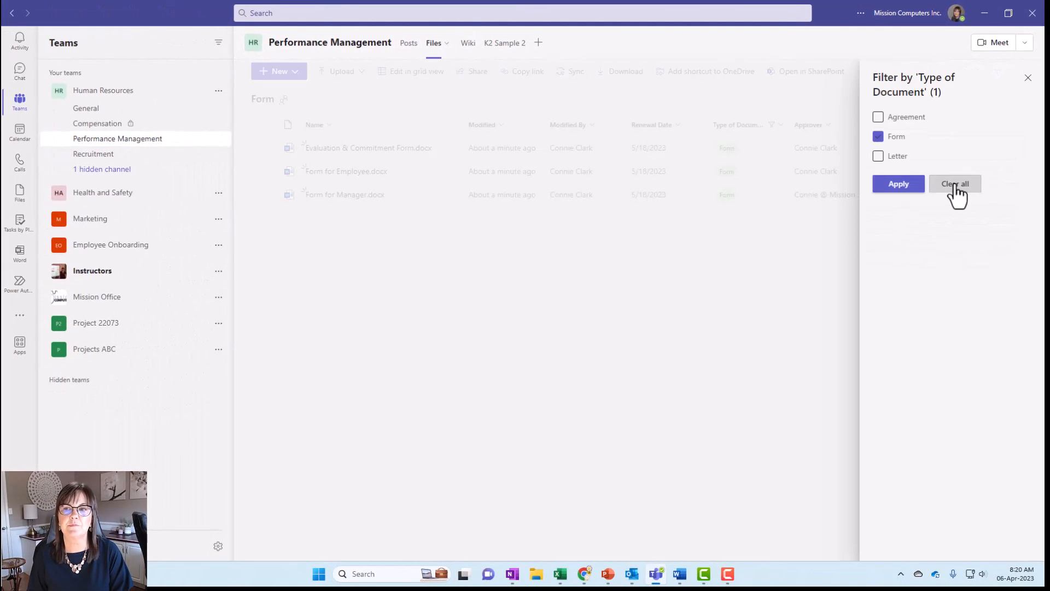